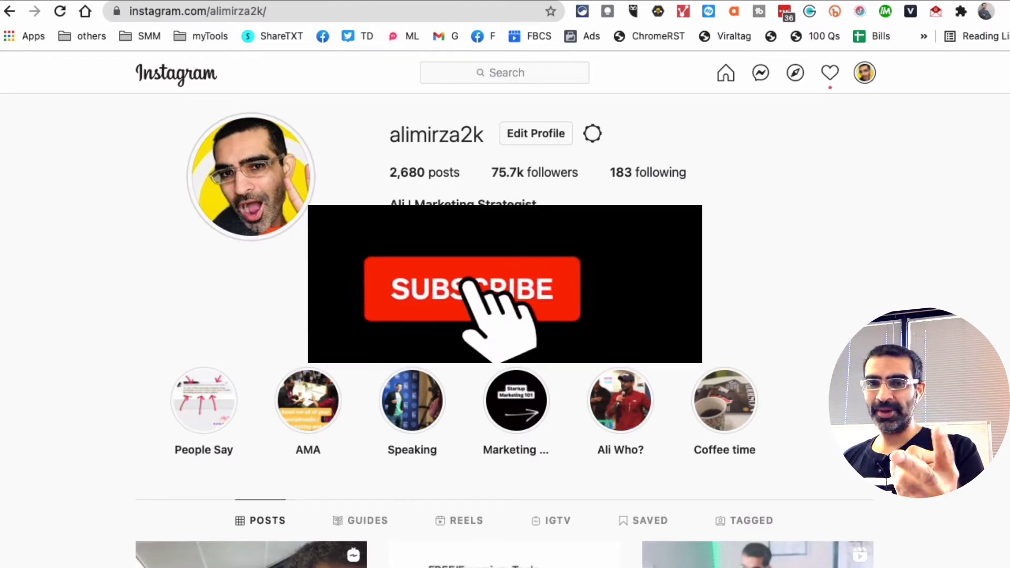
# Scroll down the profile grid and open the 'FREE/Freemium Tools For Video Subtitles' image post.
pyautogui.click(472, 290)
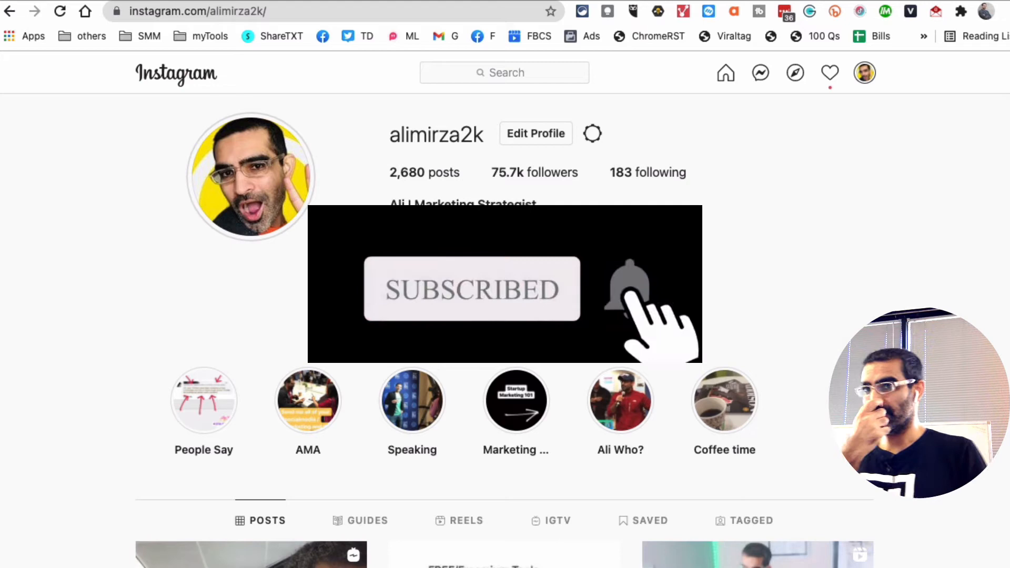
pyautogui.scroll(-3)
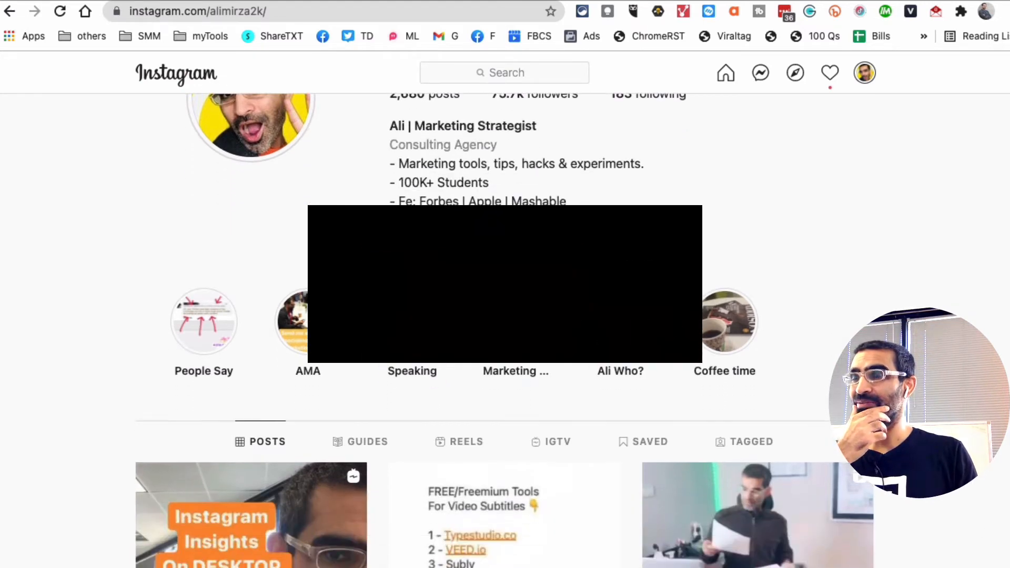
pyautogui.scroll(-3)
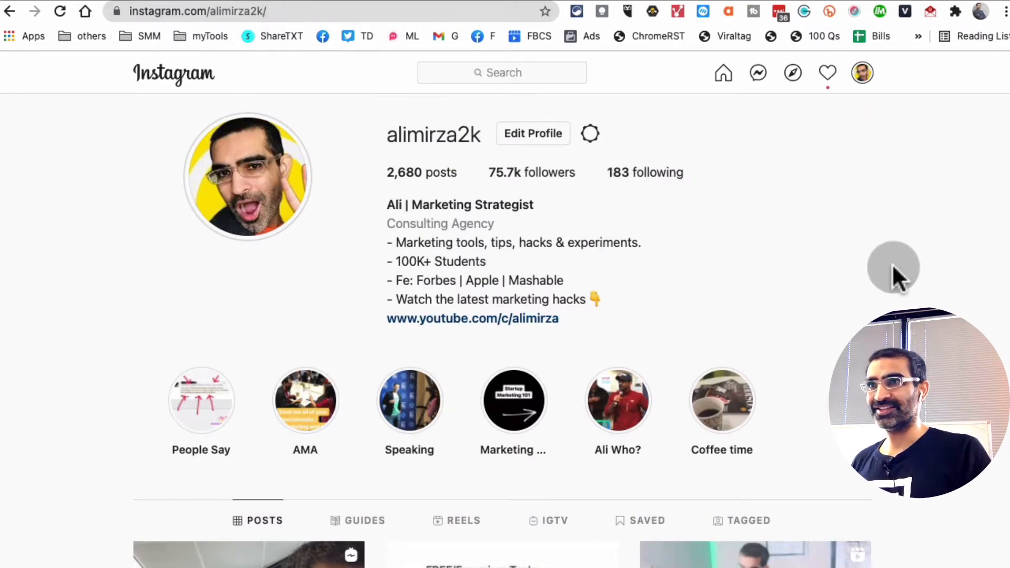
pyautogui.scroll(-3)
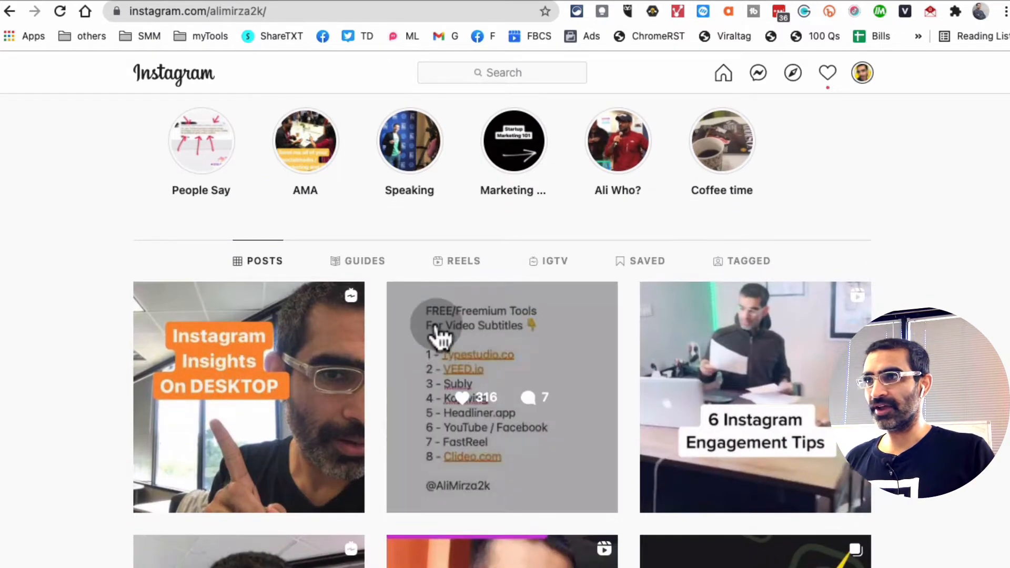
pyautogui.scroll(-3)
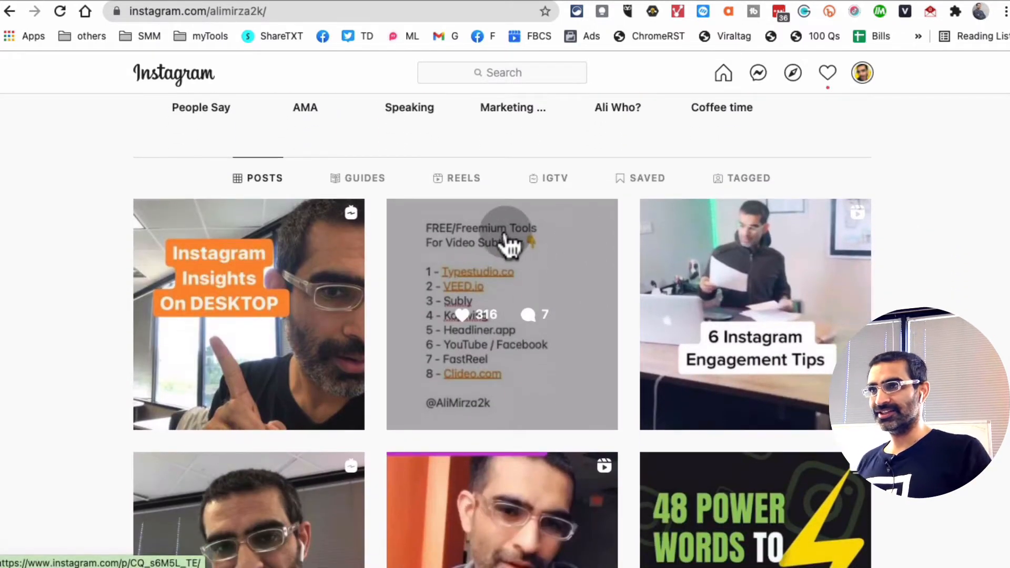
pyautogui.click(502, 314)
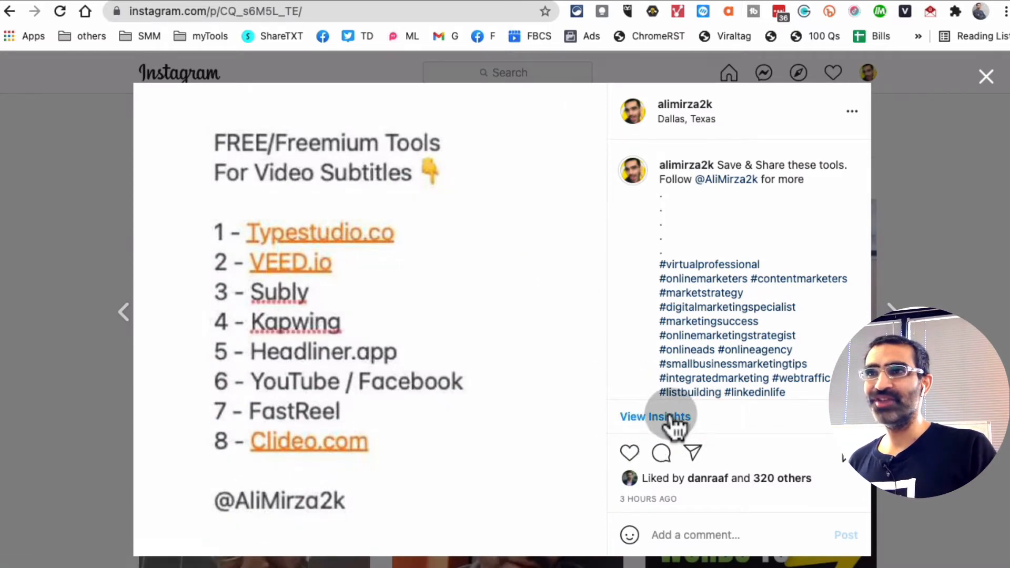
pyautogui.moveTo(715, 428)
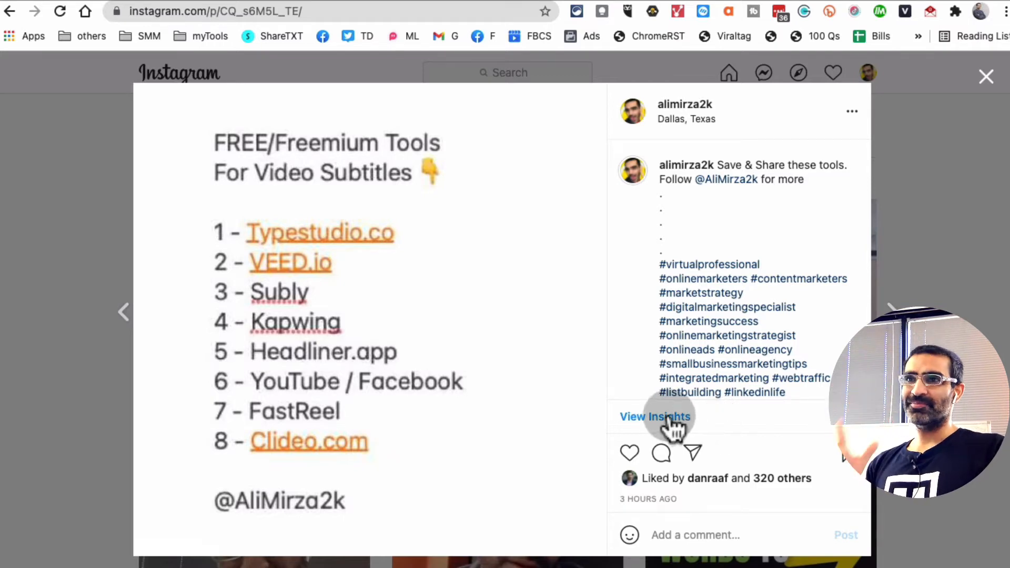
# Check the post's insights (7,835 accounts reached, 8,392 impressions), then close them and the post.
pyautogui.click(654, 416)
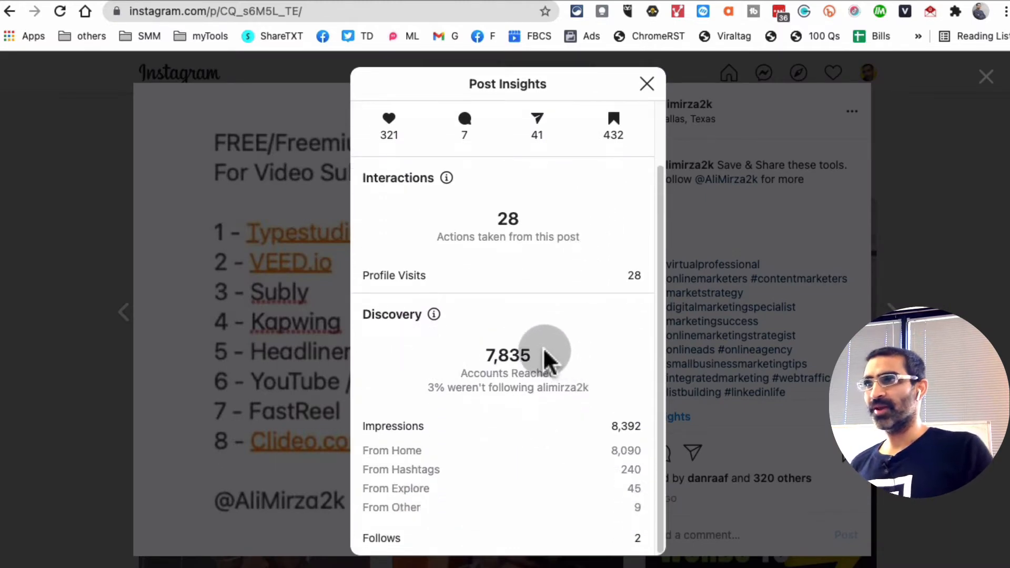
pyautogui.moveTo(516, 473)
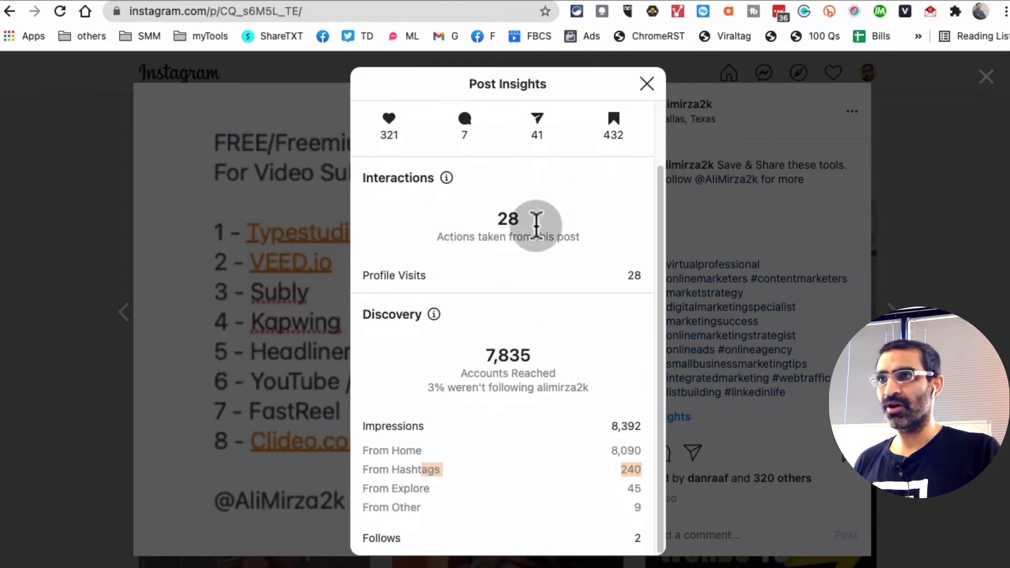
pyautogui.click(647, 84)
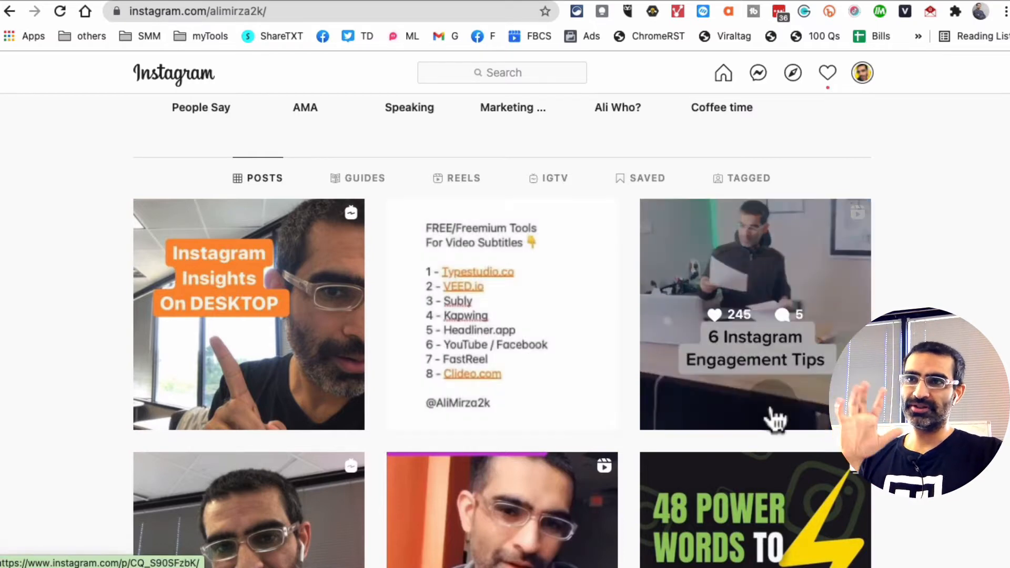
pyautogui.click(740, 509)
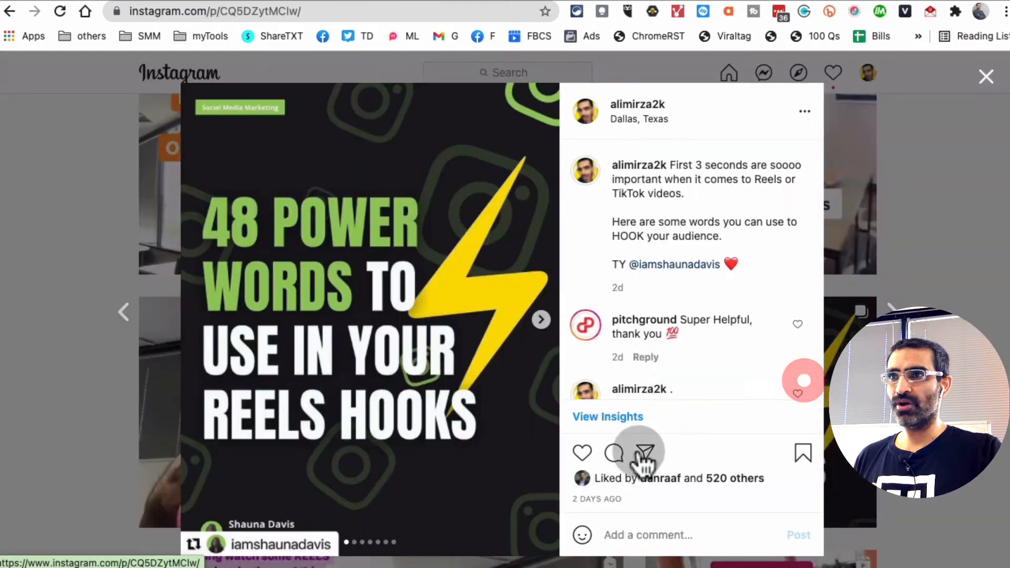
pyautogui.click(607, 416)
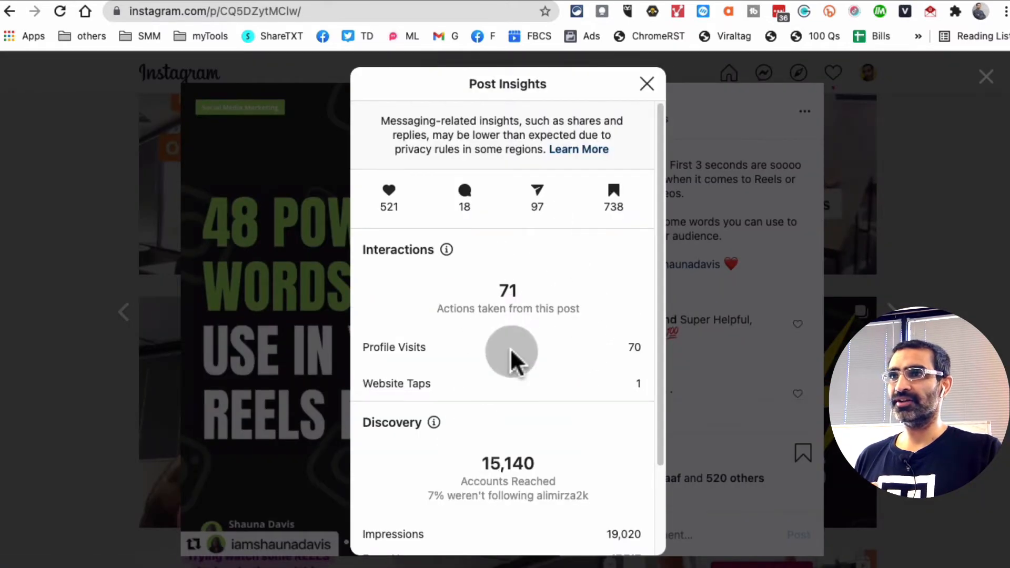
pyautogui.click(647, 83)
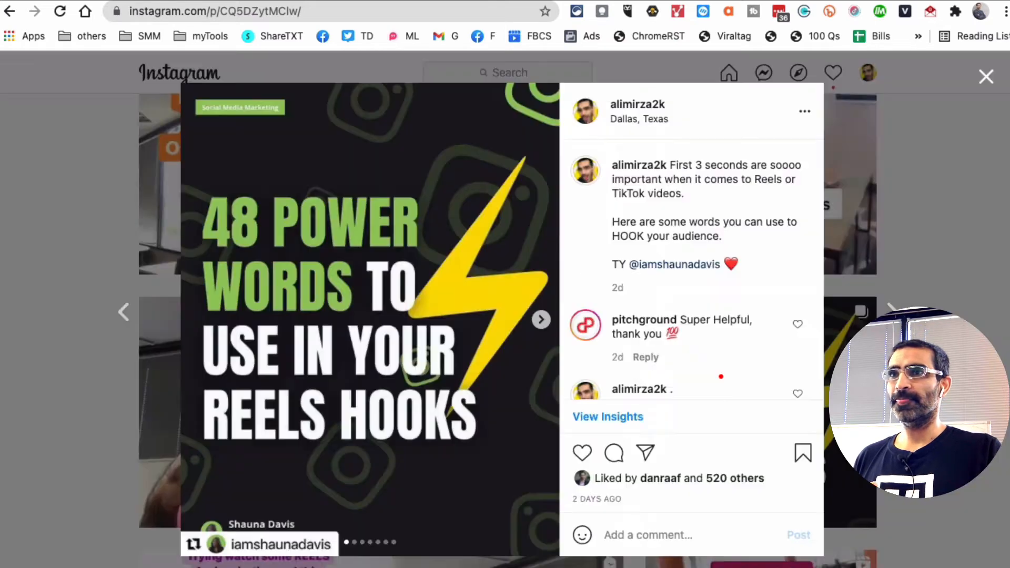
pyautogui.click(986, 76)
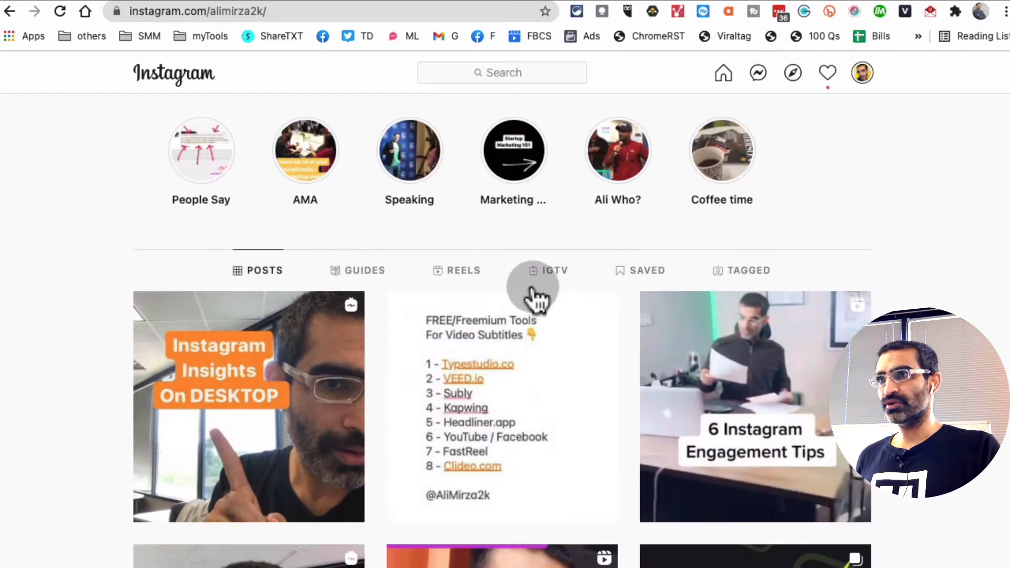
# Open and close the '6 Instagram Engagement Tips' reel and an IGTV video, returning to the profile.
pyautogui.click(456, 270)
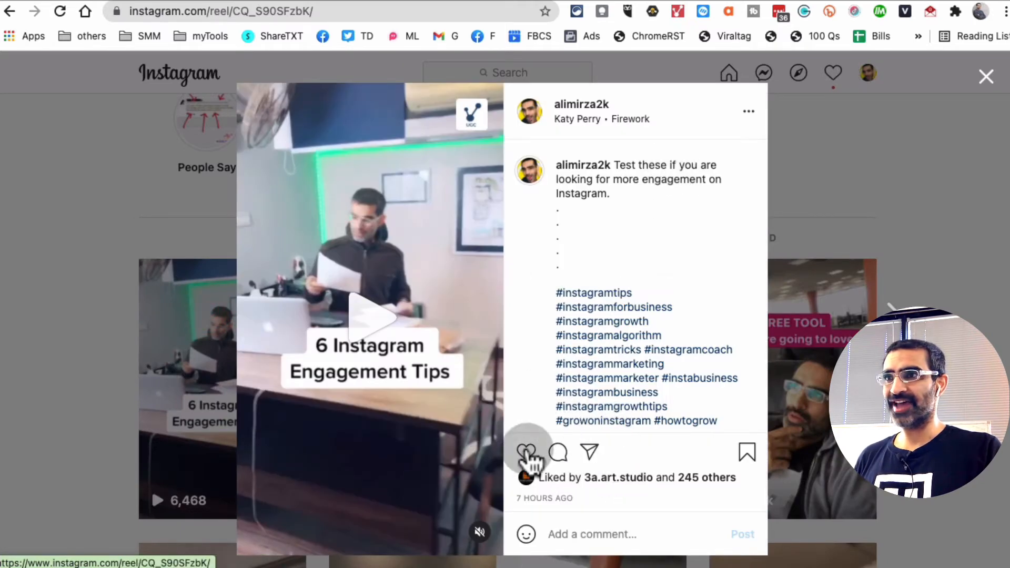
pyautogui.click(748, 111)
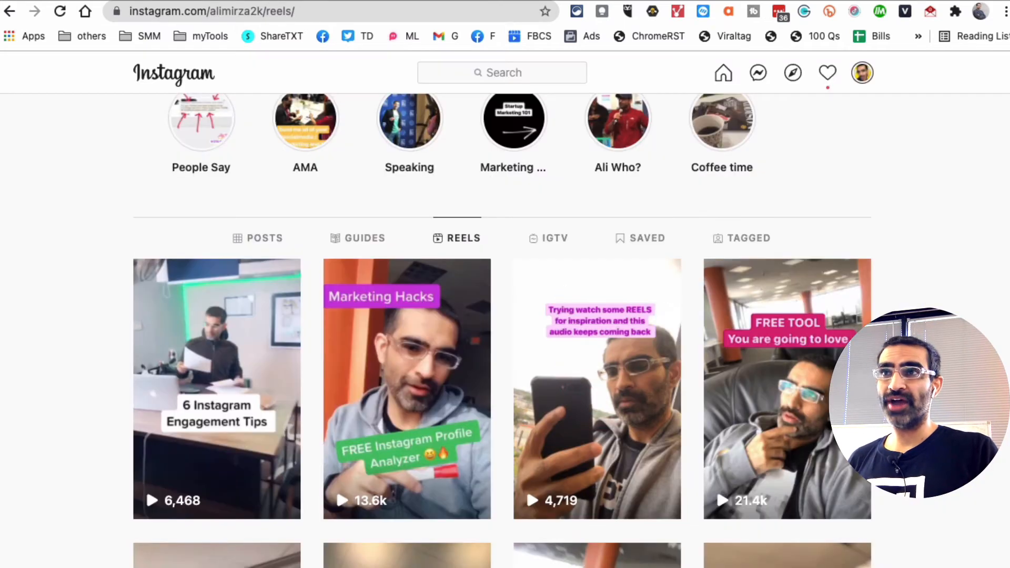
pyautogui.click(548, 238)
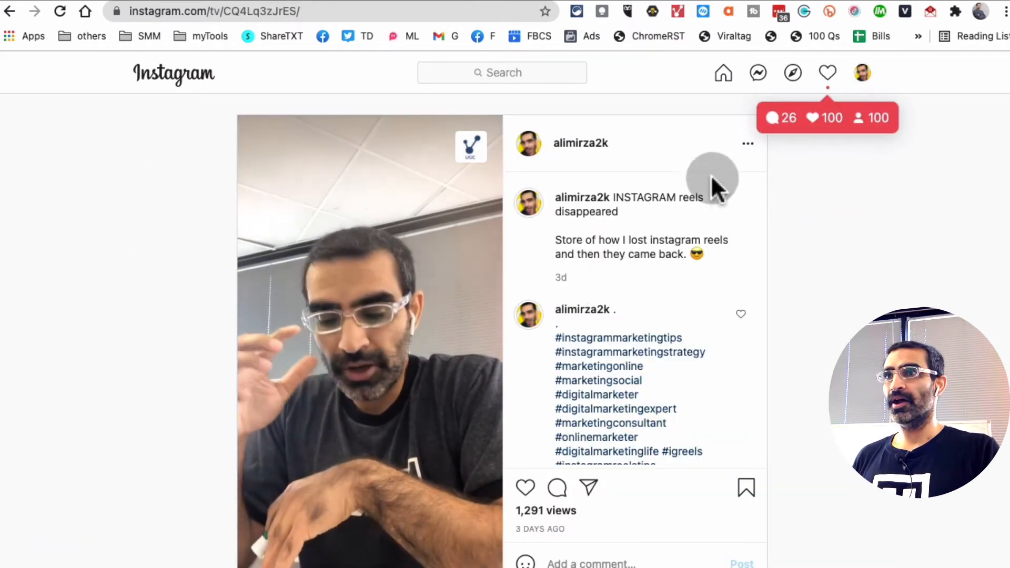
pyautogui.moveTo(747, 152)
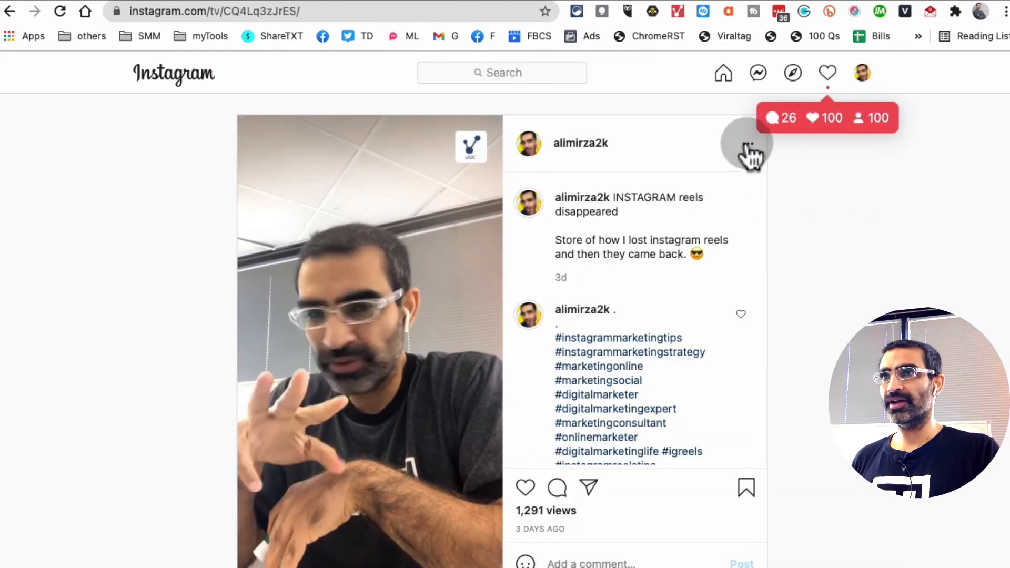
pyautogui.click(753, 143)
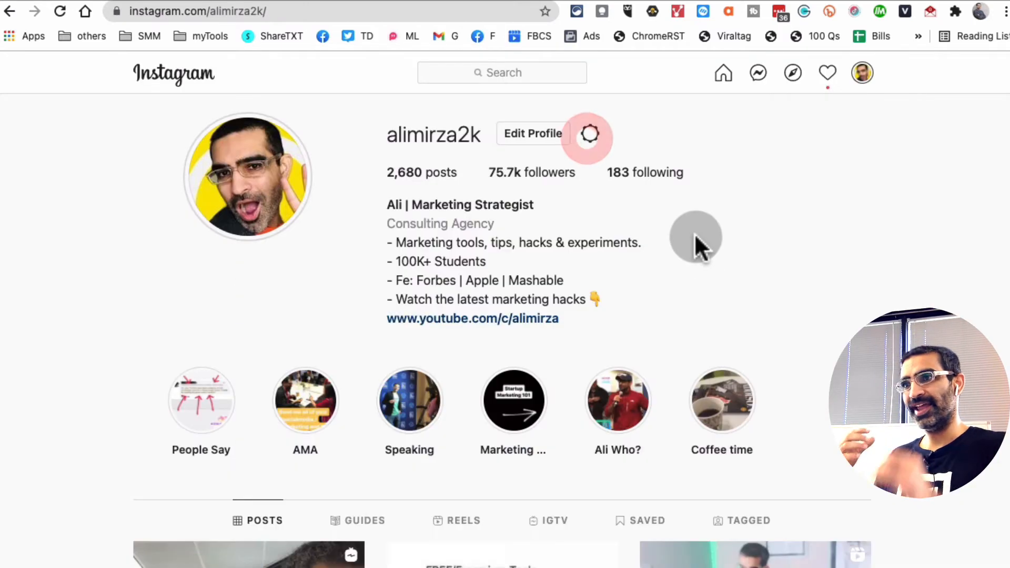
# Open the 'STEAL THESE POST IDEAS' carousel, check its insights (47,957 accounts reached), then close.
pyautogui.scroll(-3)
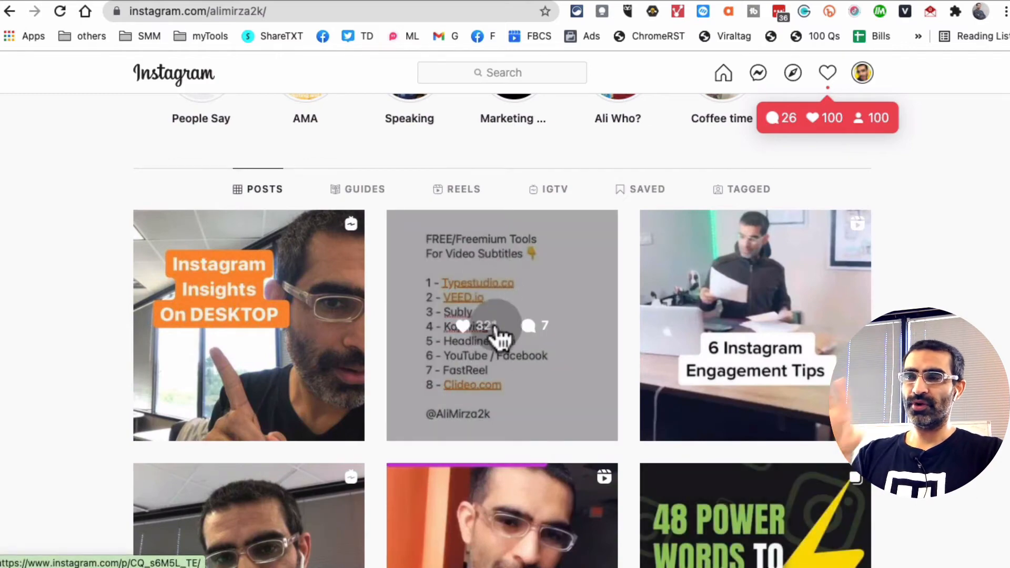
pyautogui.scroll(-3)
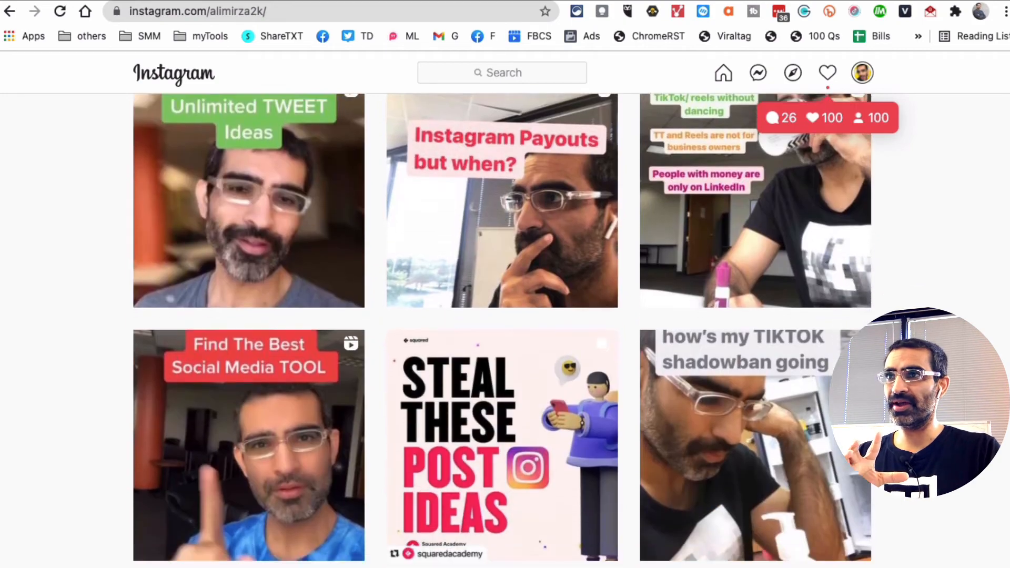
pyautogui.scroll(-3)
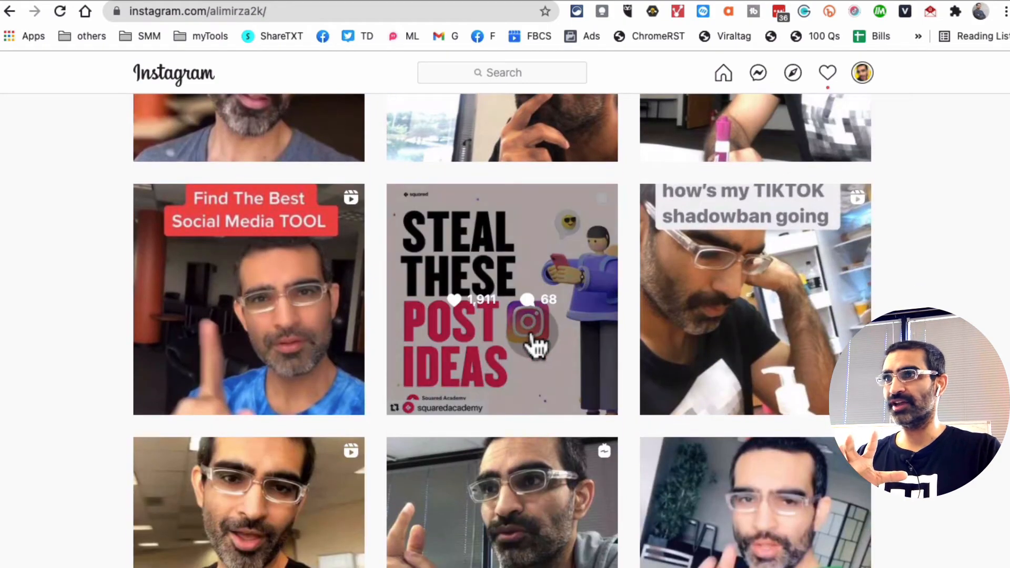
pyautogui.click(501, 298)
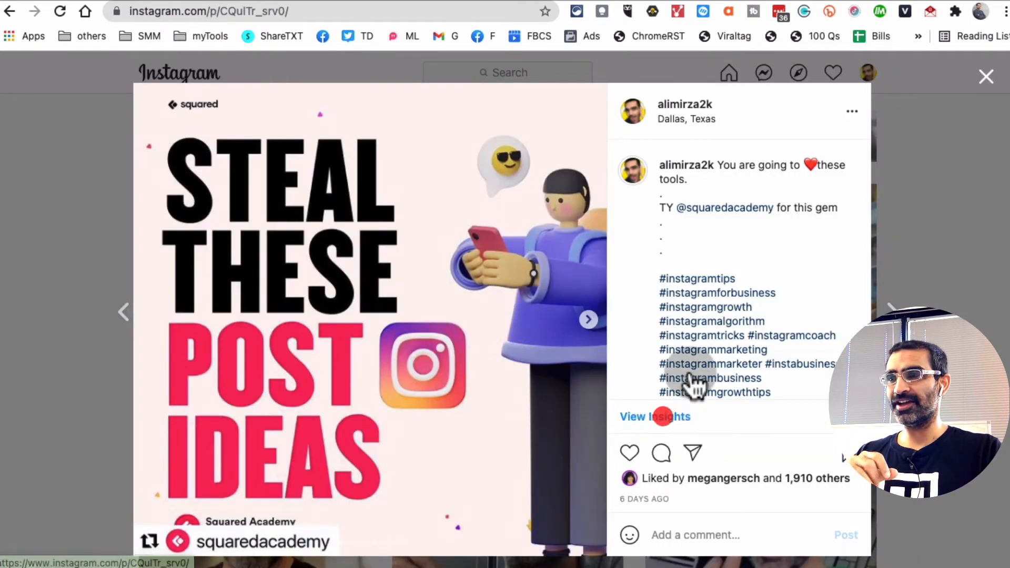
pyautogui.click(655, 416)
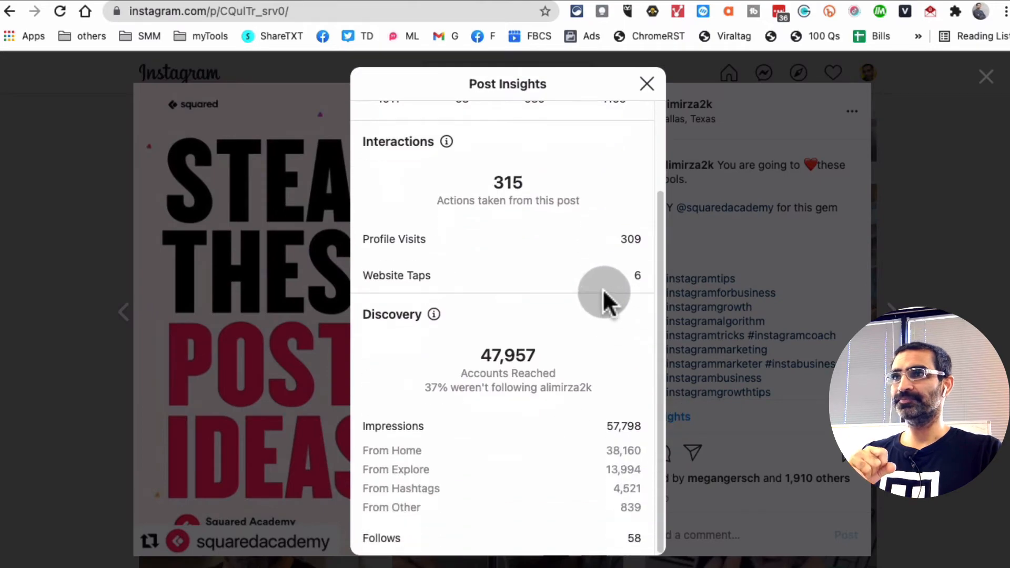
pyautogui.click(646, 84)
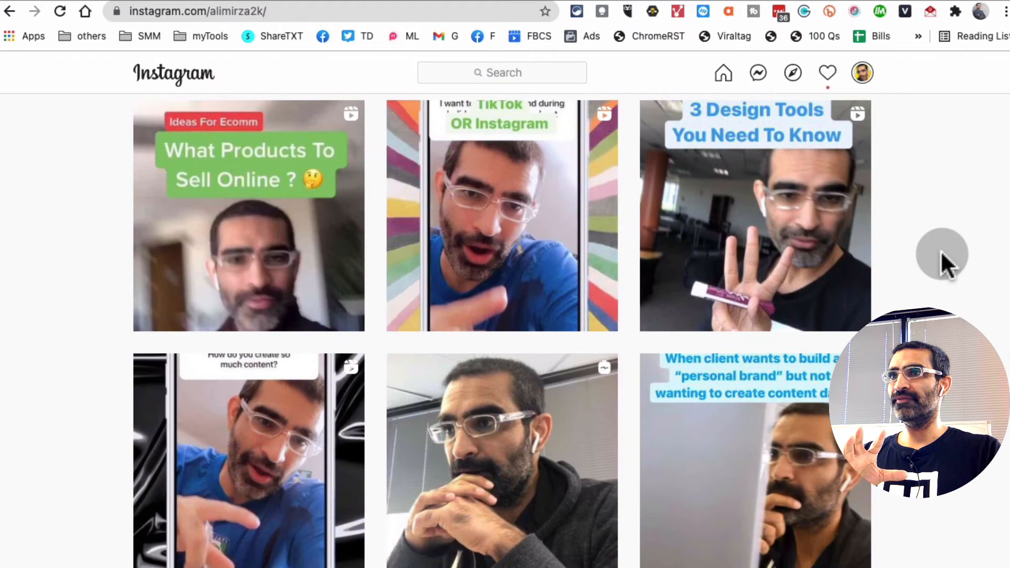
# Scroll down the grid and open the '5 websites I Wish I knew Earlier' video.
pyautogui.scroll(-3)
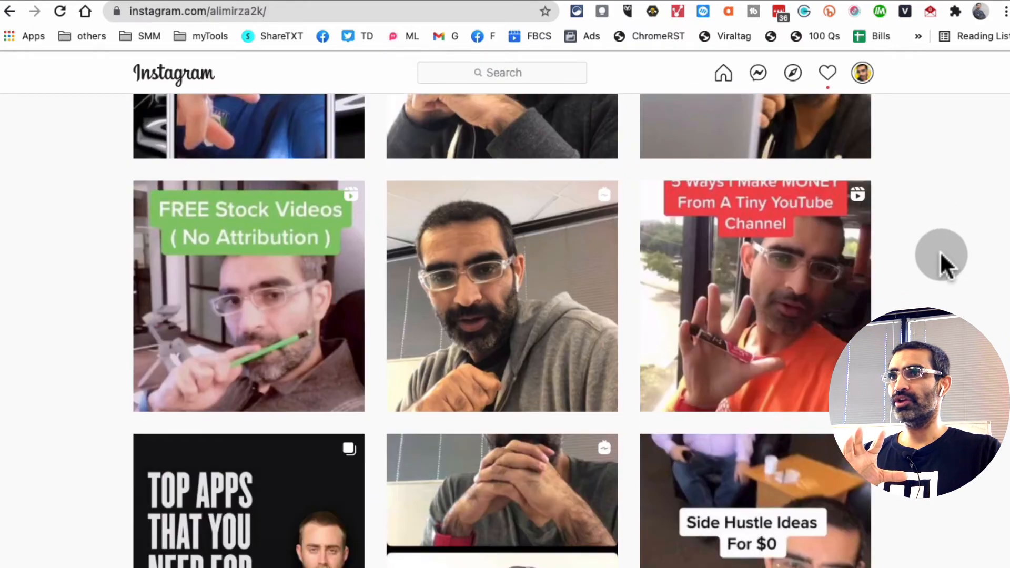
pyautogui.scroll(-3)
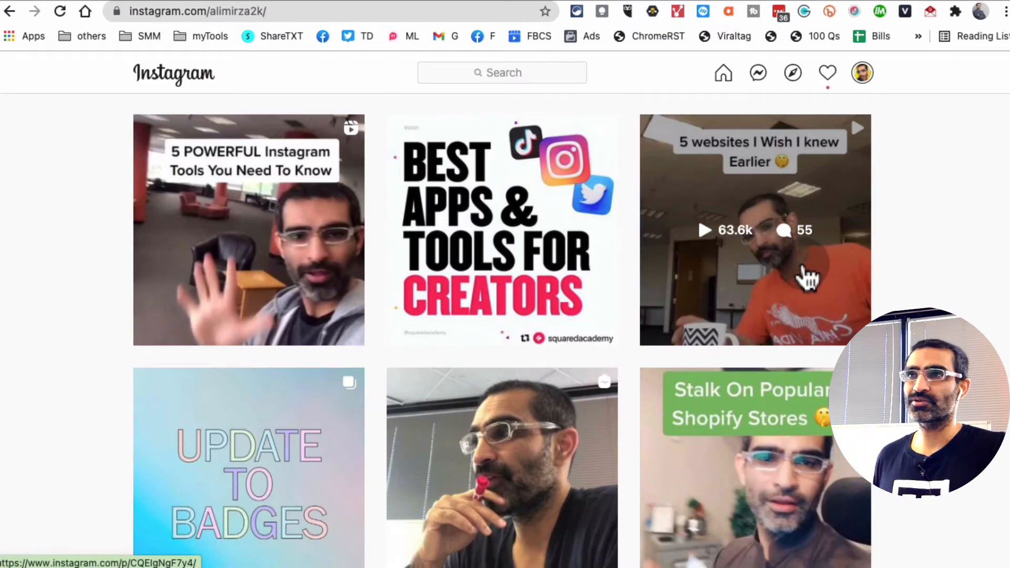
pyautogui.scroll(-3)
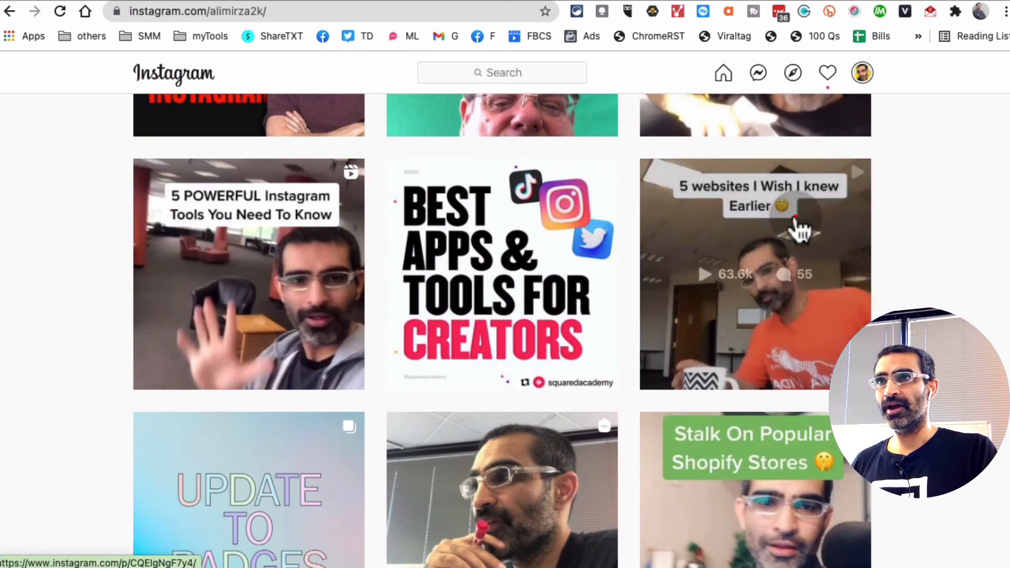
pyautogui.click(754, 273)
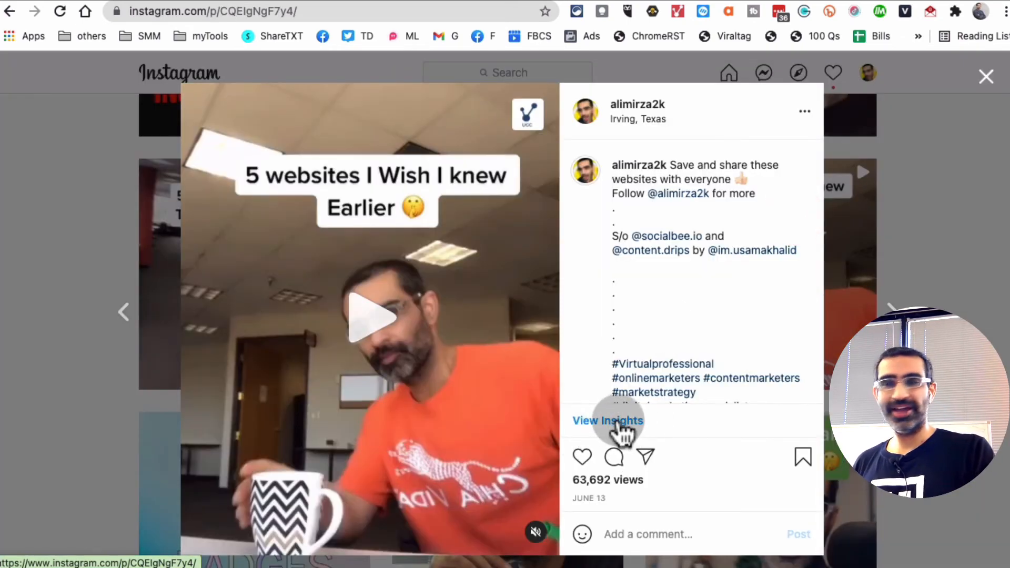
# Review the video's insights (124,718 accounts reached), then close them and the post.
pyautogui.click(606, 420)
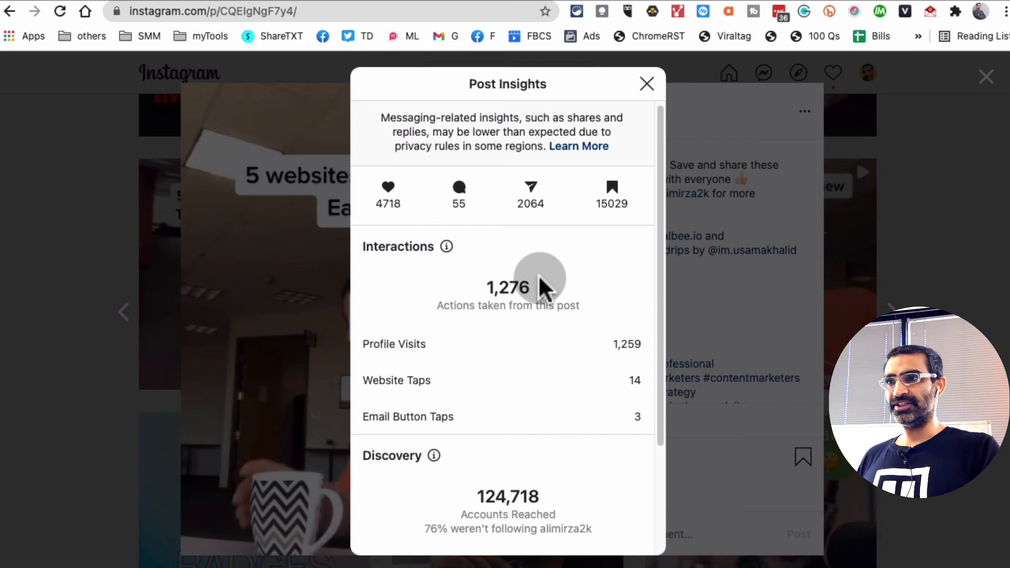
pyautogui.scroll(-3)
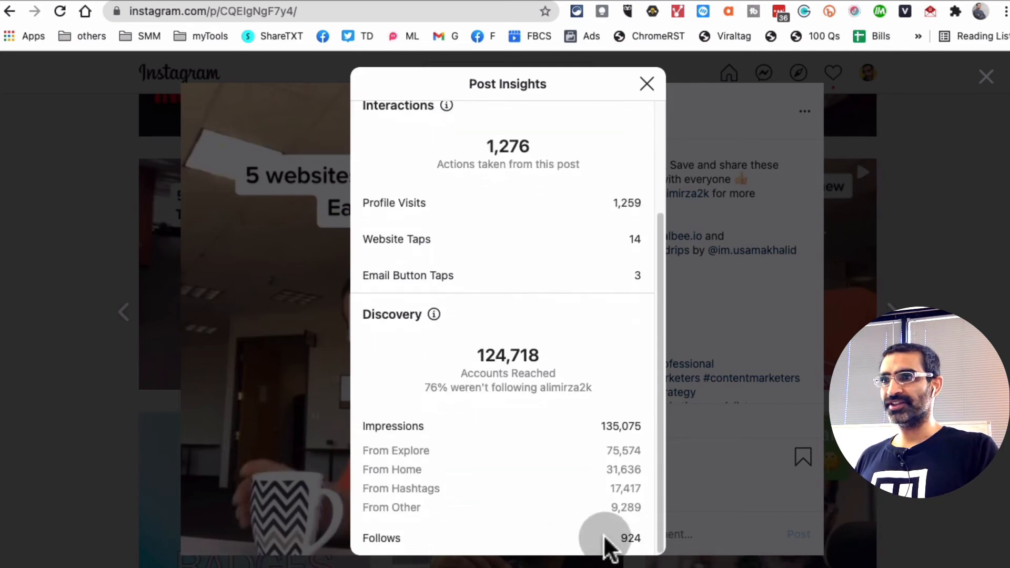
pyautogui.scroll(3)
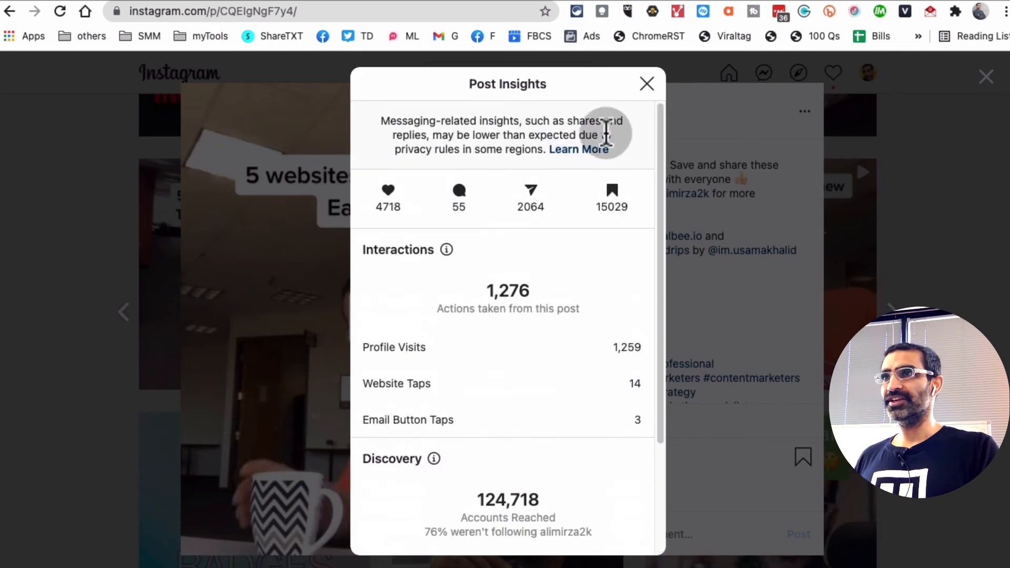
pyautogui.click(646, 84)
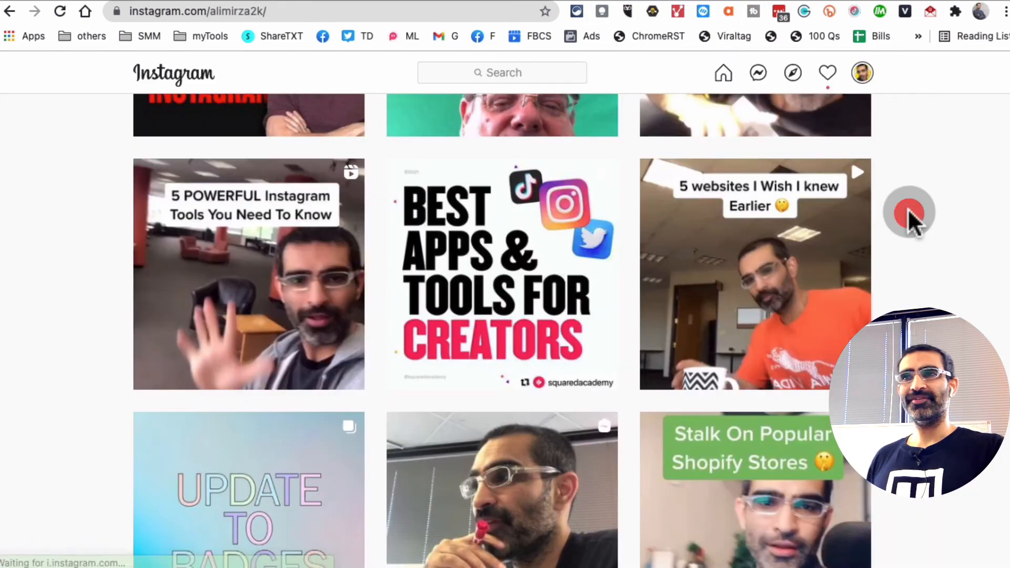
pyautogui.scroll(-3)
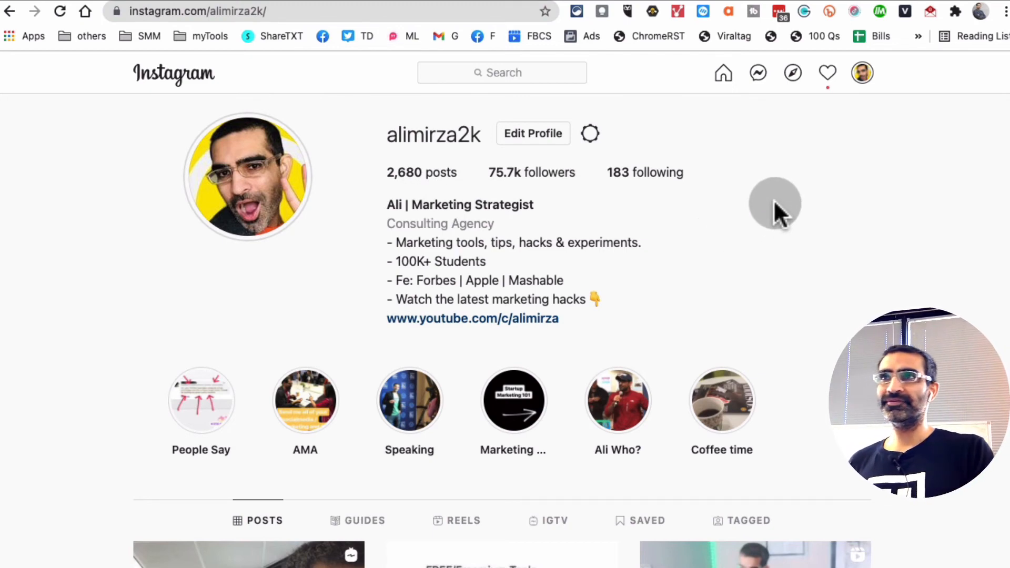
pyautogui.moveTo(885, 77)
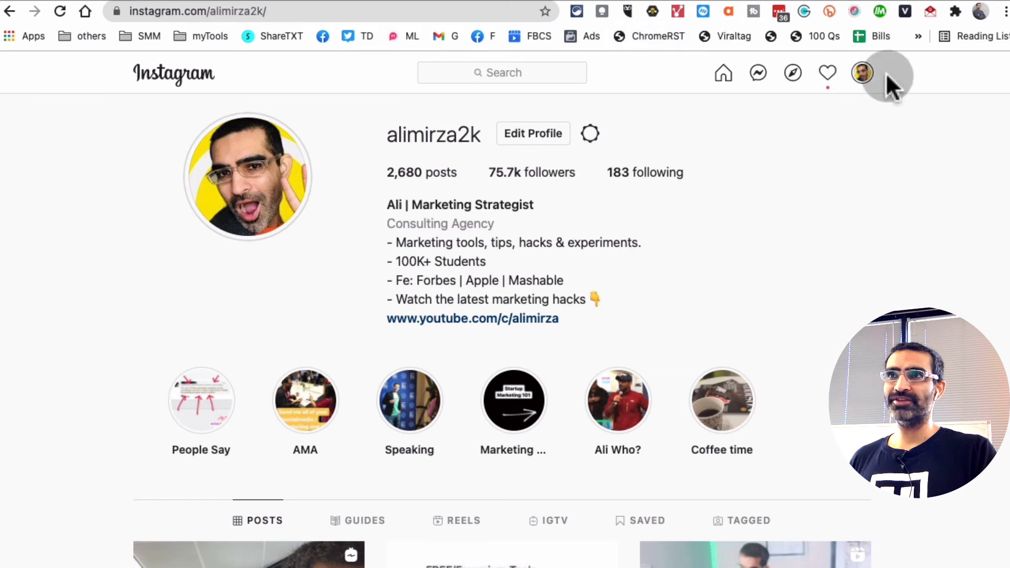